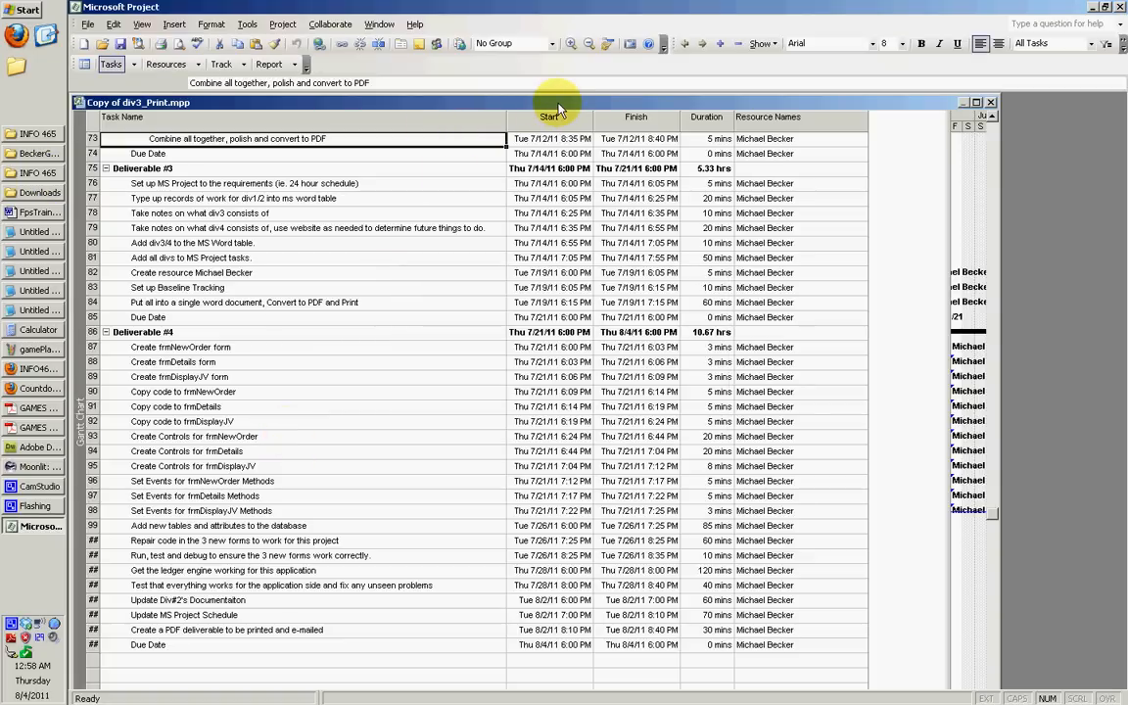
pyautogui.moveTo(964, 106)
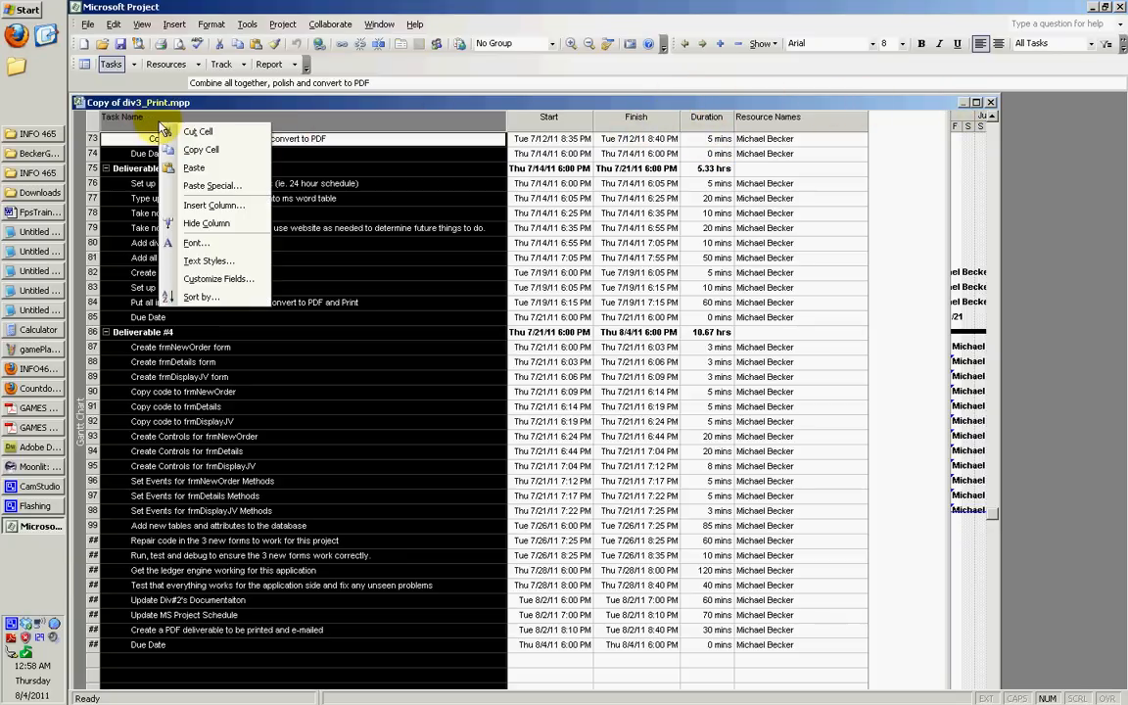
# Insert a Baseline Duration column beside the Task Name column in the task sheet.
pyautogui.click(213, 204)
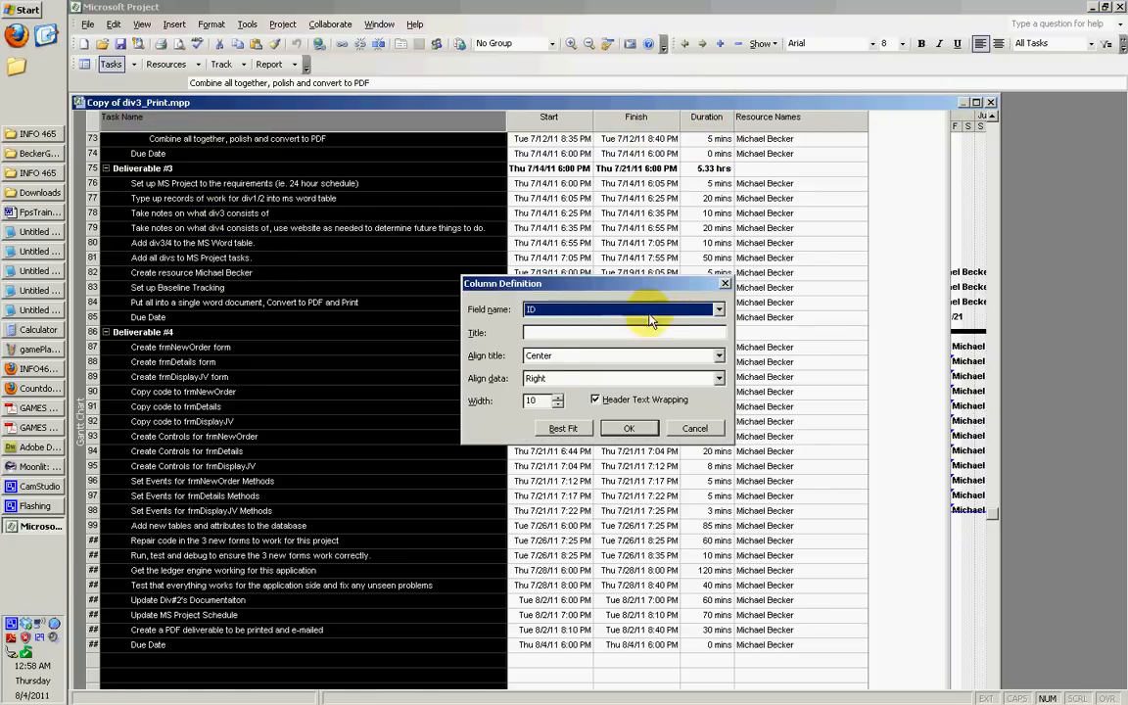
pyautogui.click(720, 310)
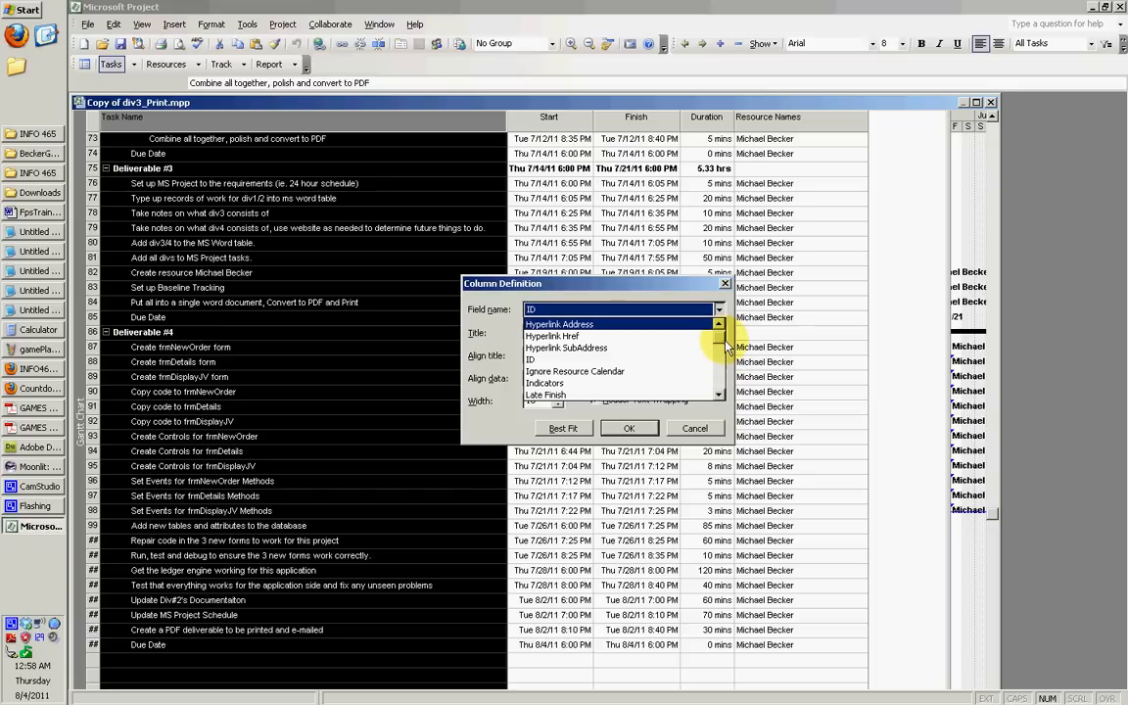
pyautogui.scroll(-3)
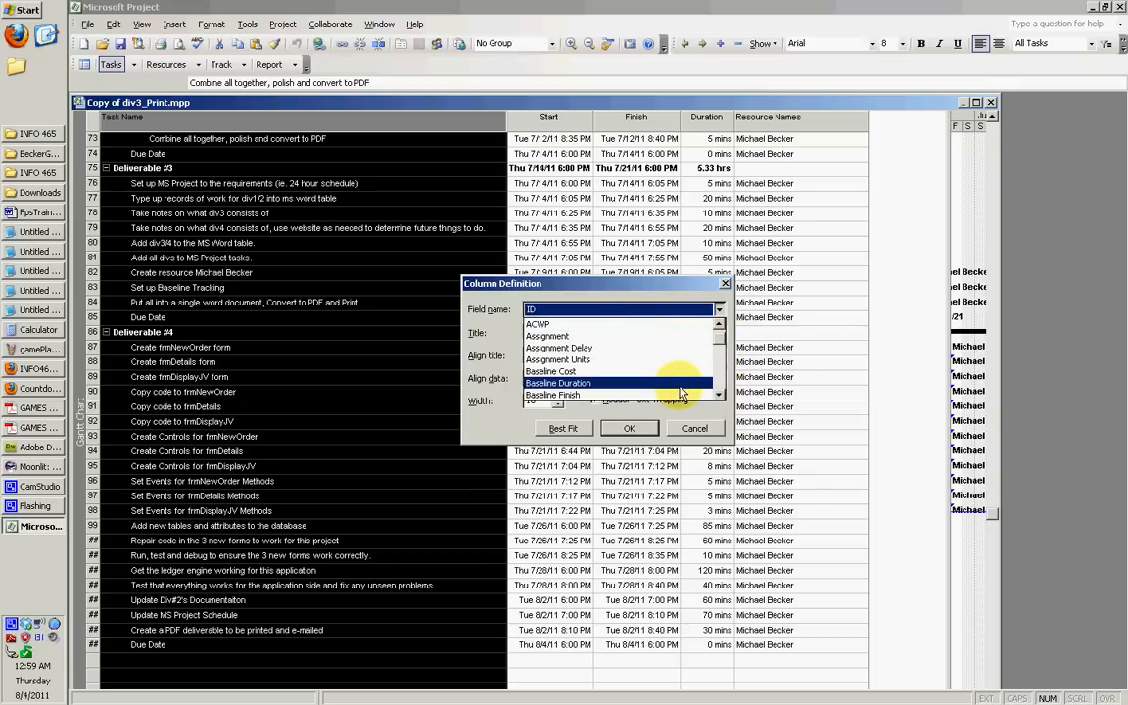
pyautogui.click(629, 428)
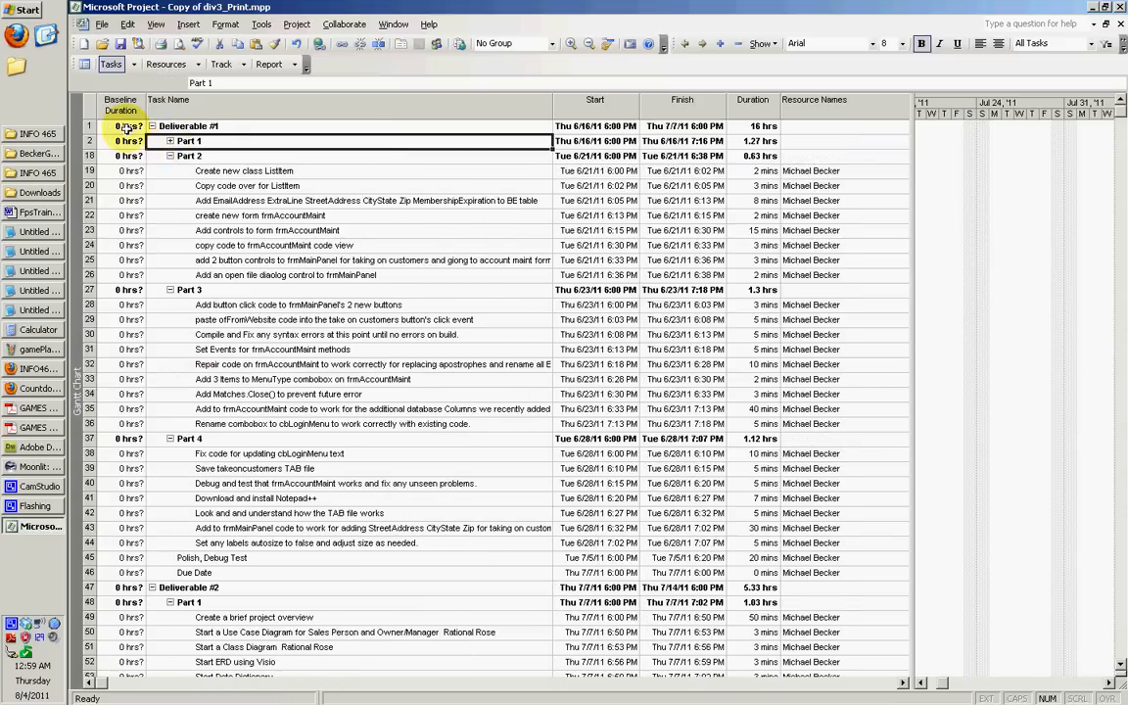
# Scroll the task sheet to check that Baseline Duration values like 16 hrs appear.
pyautogui.scroll(-3)
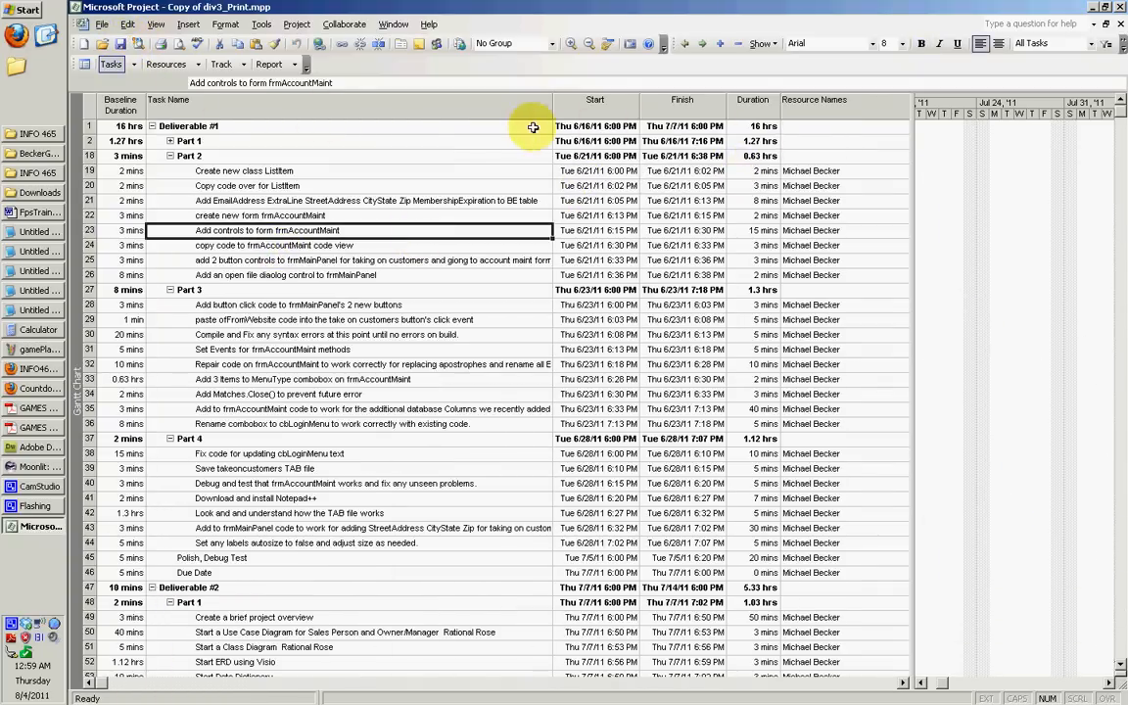
pyautogui.moveTo(912, 171)
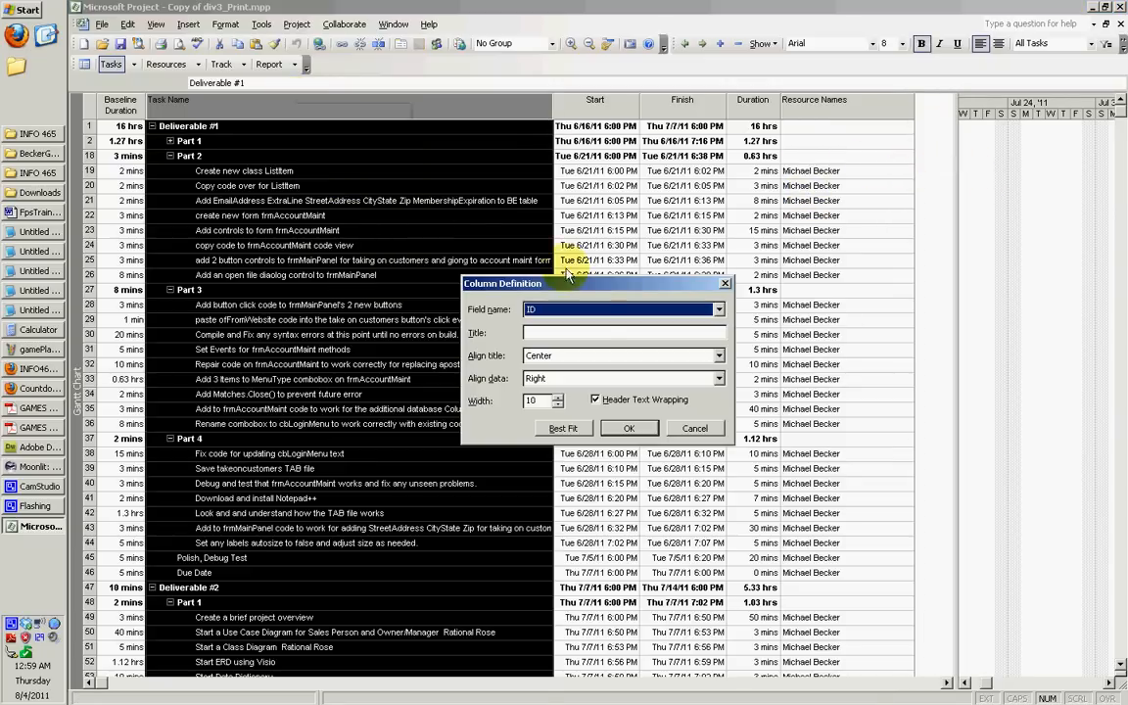
# Abandon the extra column and apply the Baseline table to the task sheet.
pyautogui.click(717, 308)
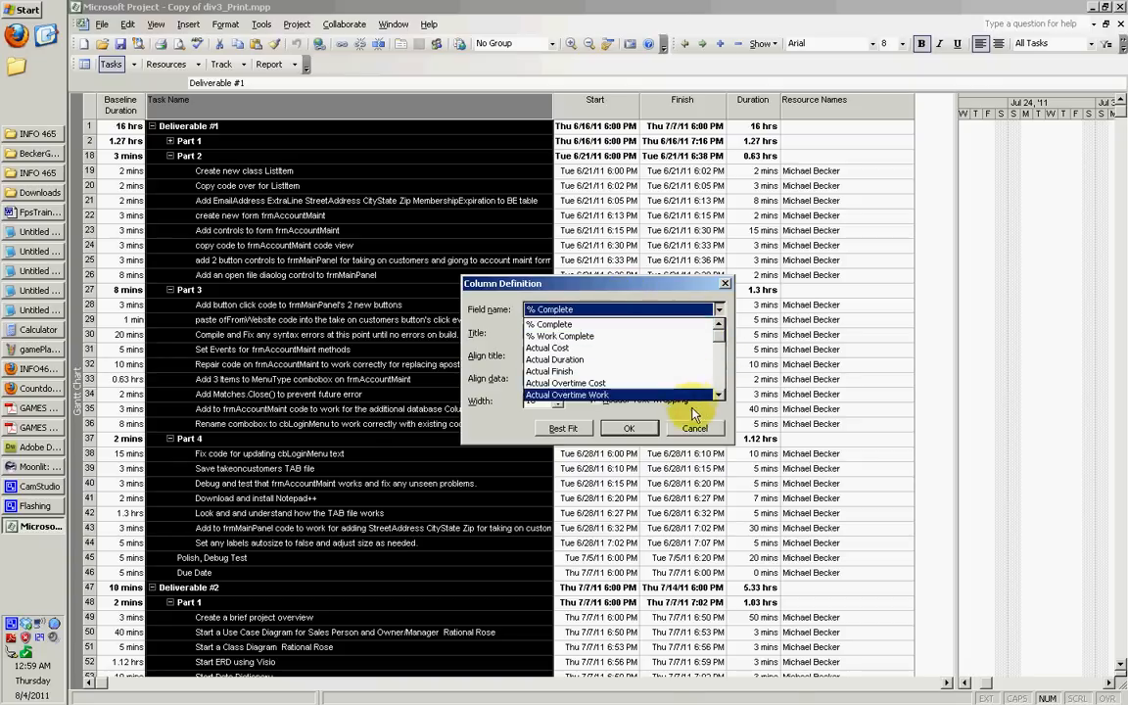
pyautogui.click(156, 24)
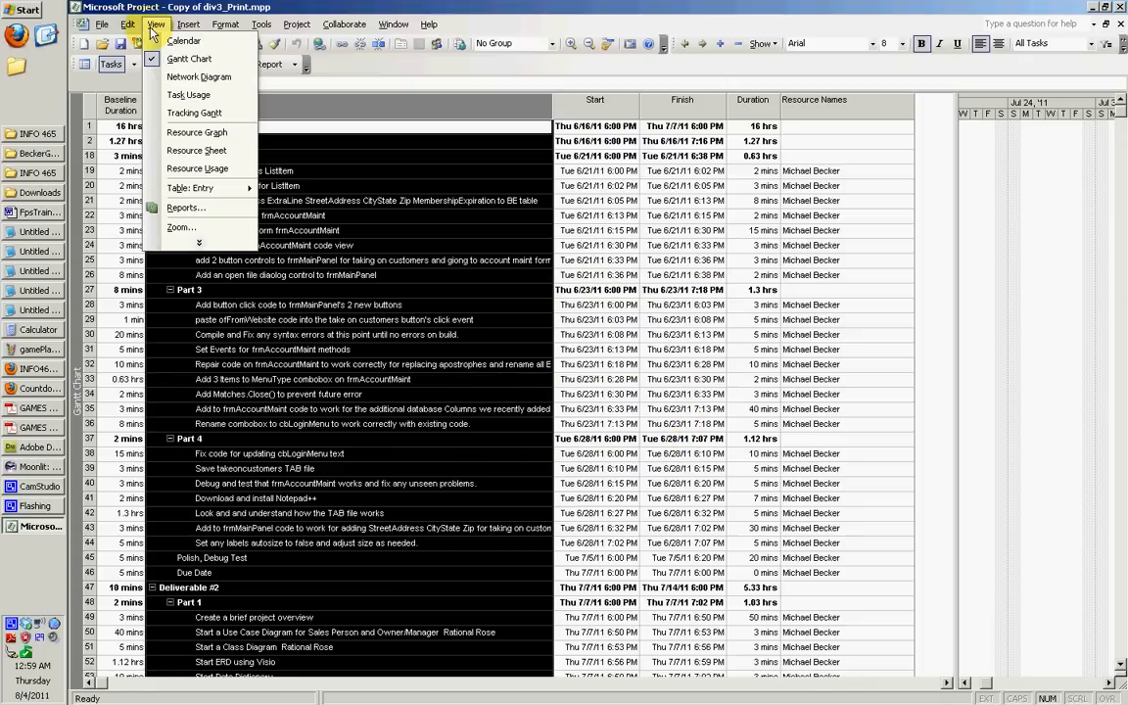
pyautogui.moveTo(189, 187)
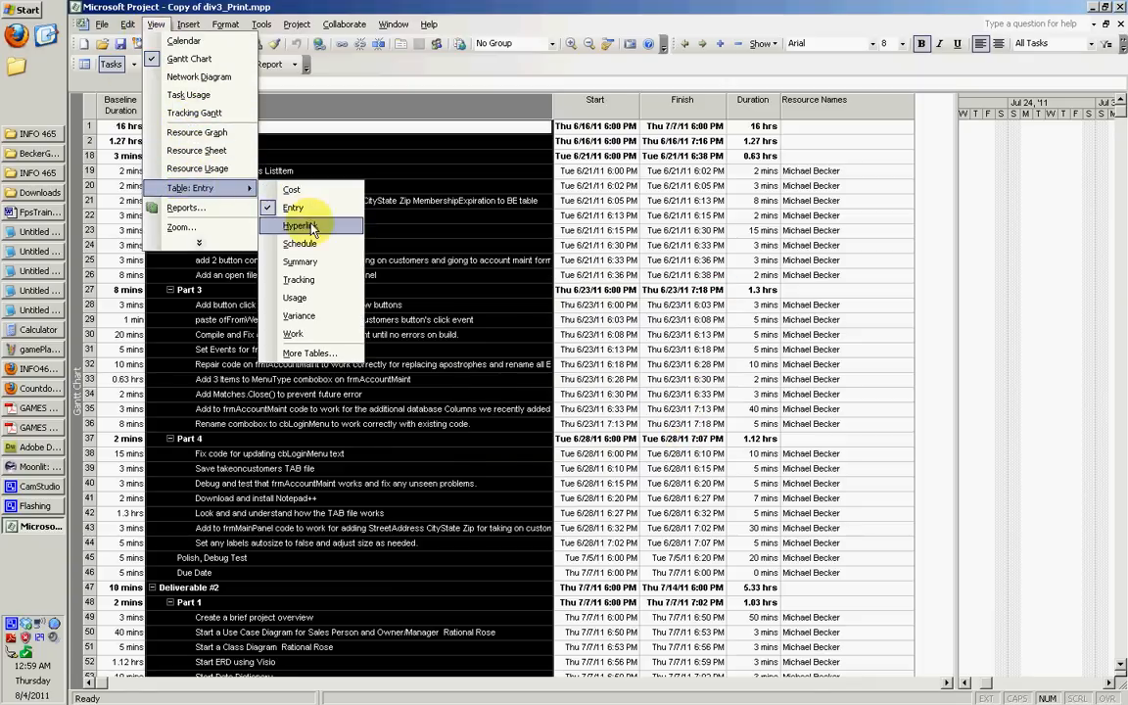
pyautogui.moveTo(309, 352)
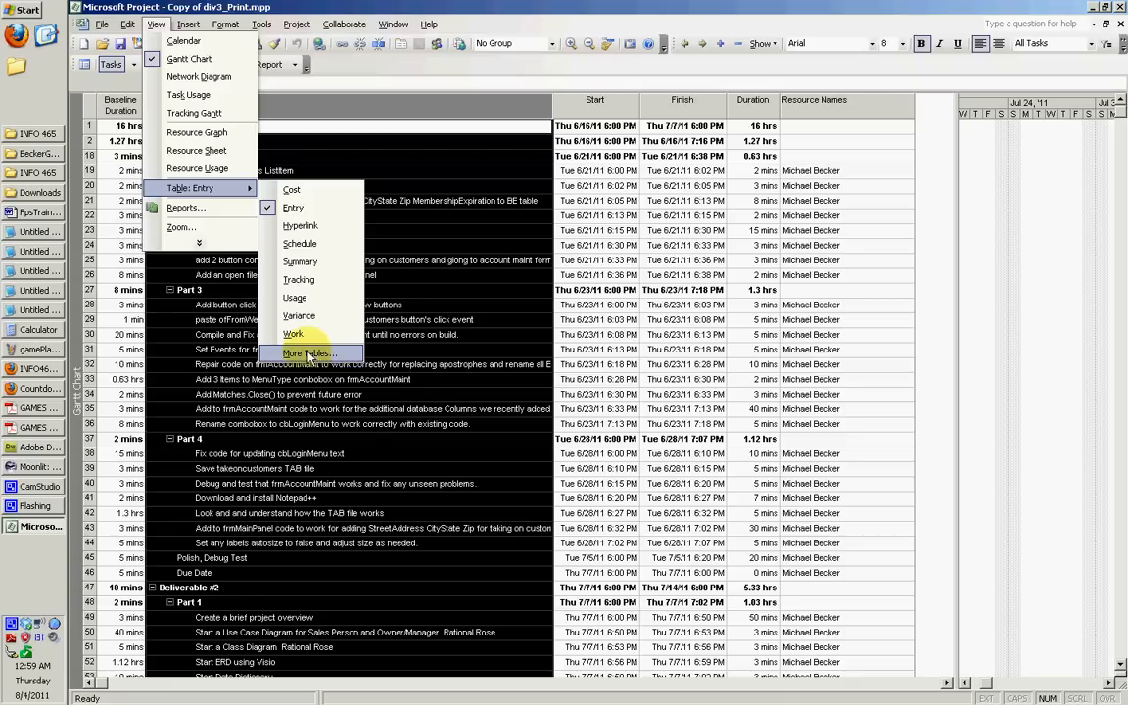
pyautogui.click(309, 353)
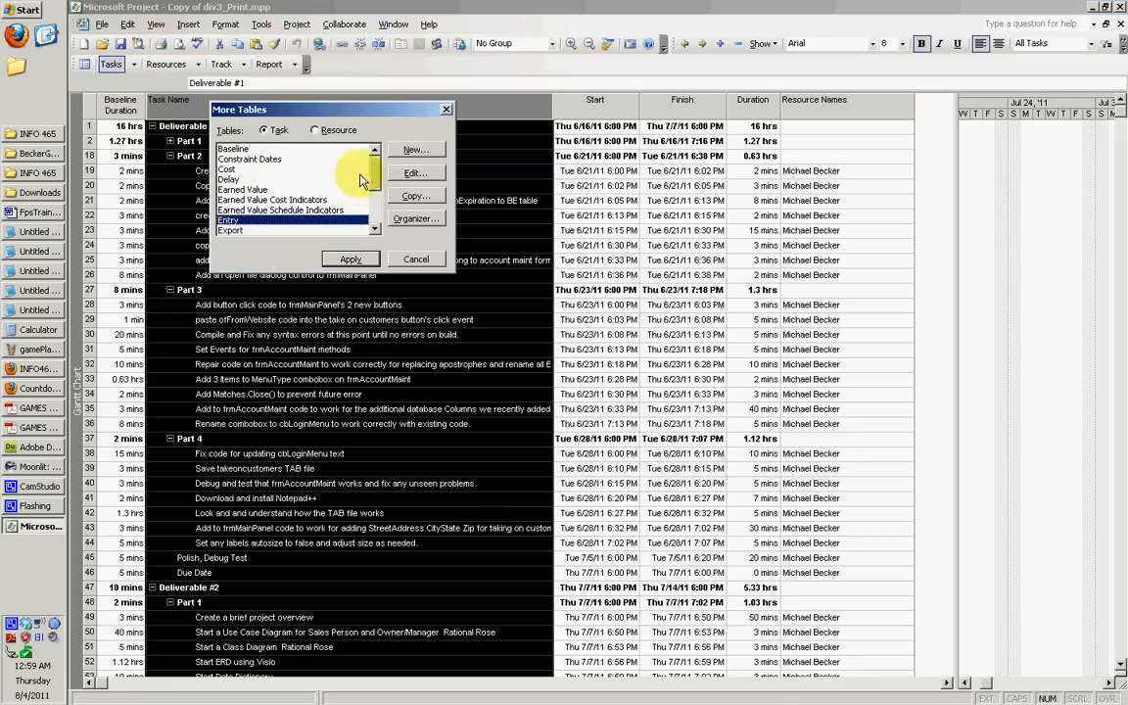
pyautogui.click(349, 258)
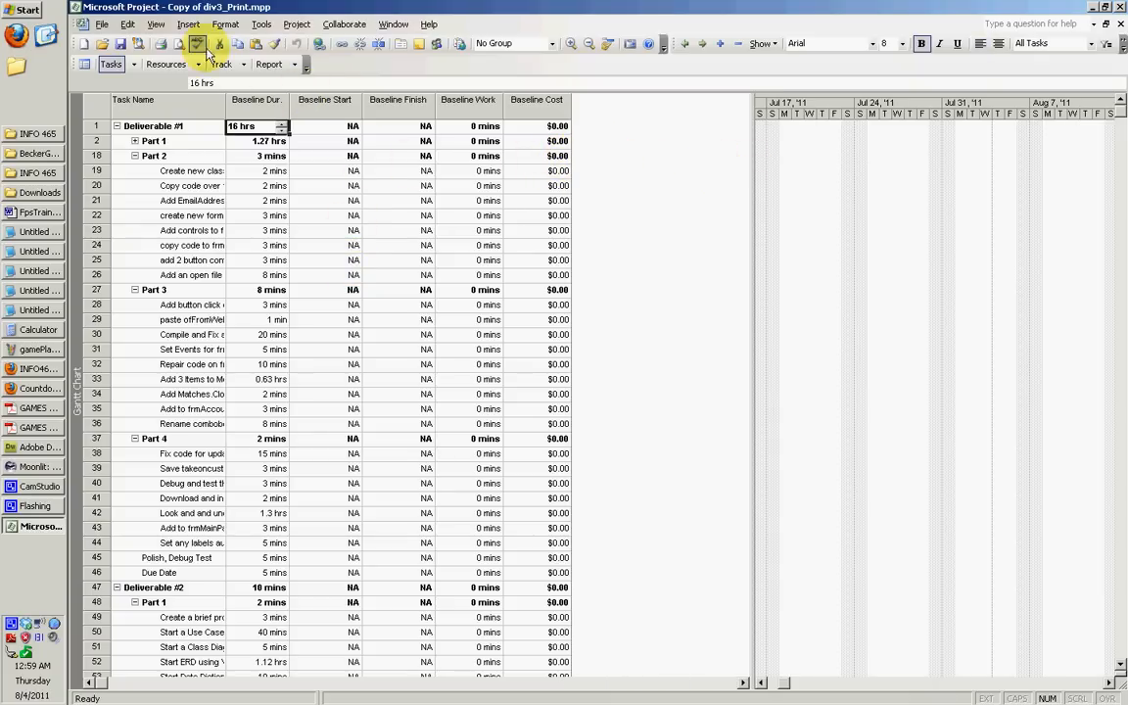
pyautogui.click(155, 24)
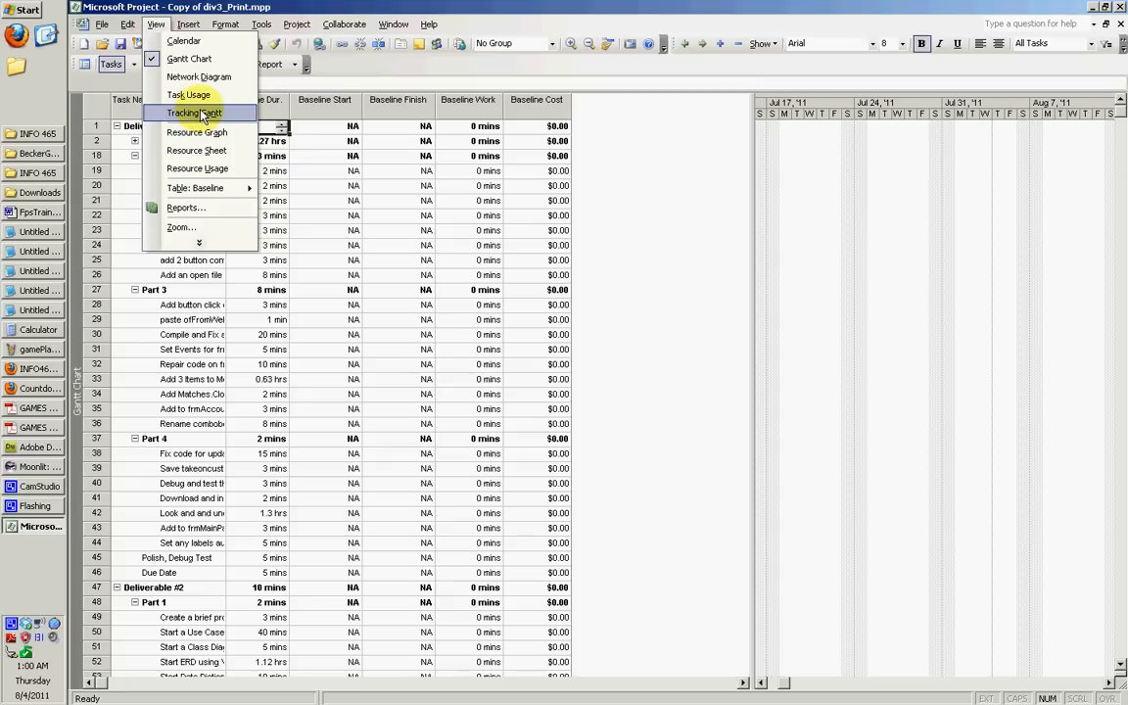
# Switch to Tracking Gantt and add a % Complete column next to Baseline Duration.
pyautogui.click(192, 112)
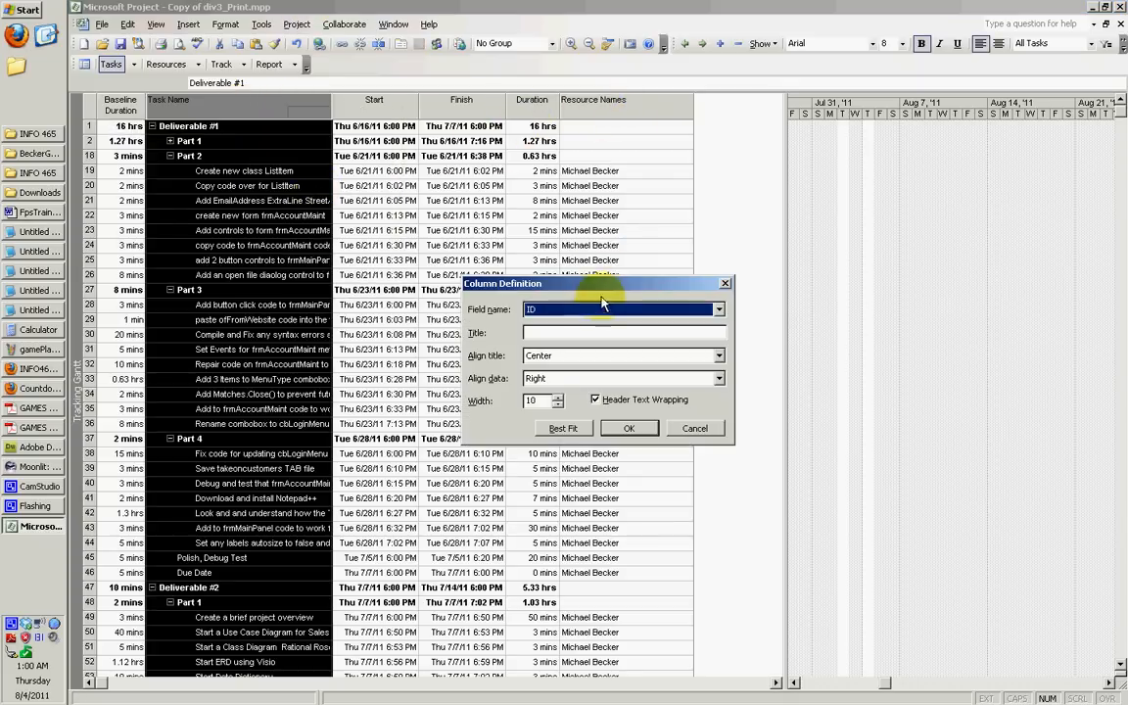
pyautogui.click(719, 309)
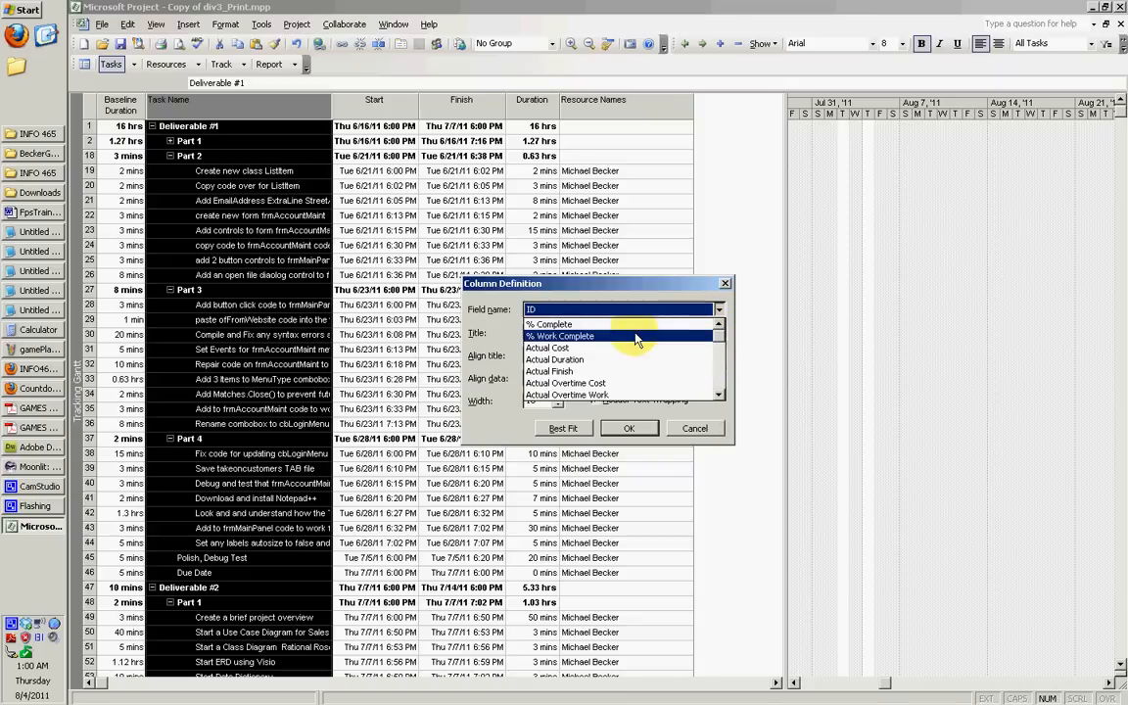
pyautogui.click(549, 323)
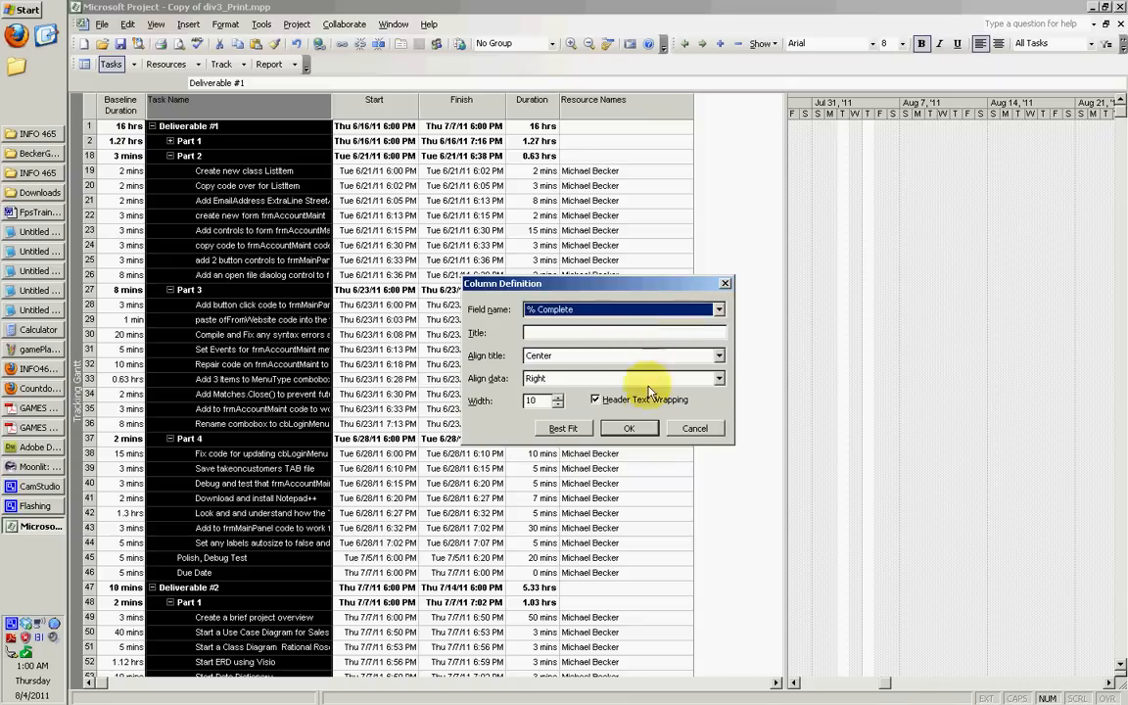
pyautogui.click(628, 427)
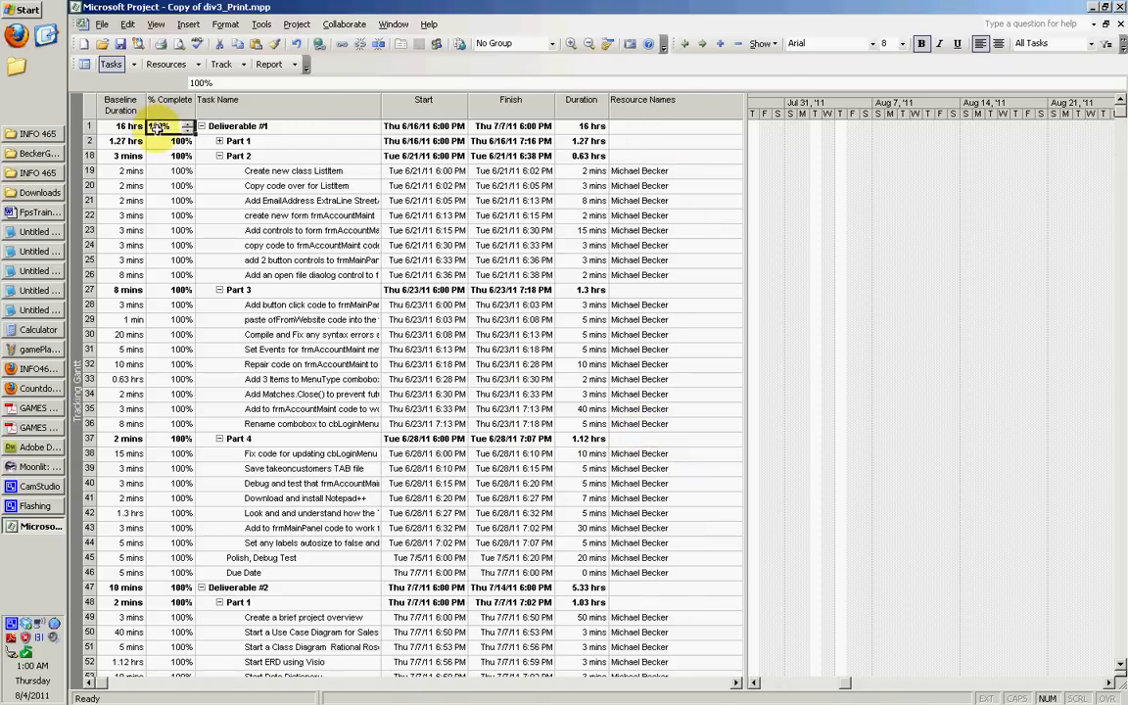
pyautogui.scroll(-3)
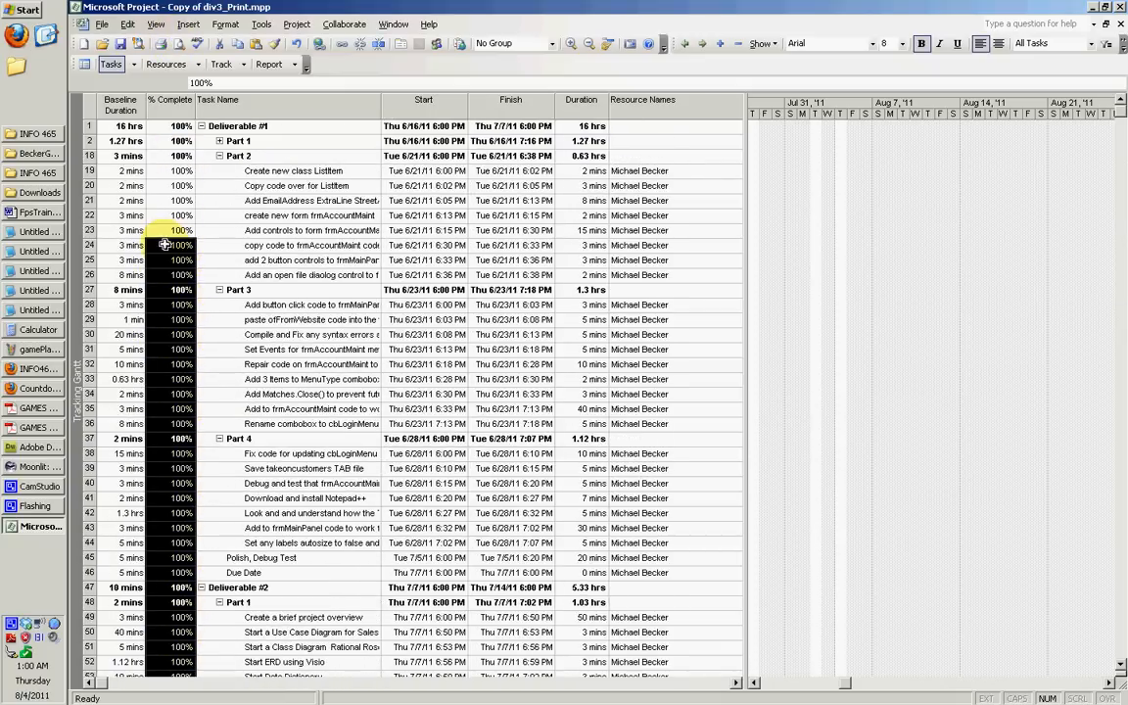
# Scroll to Deliverable #3 and mark tasks 76 through 81 as 100% complete.
pyautogui.scroll(-3)
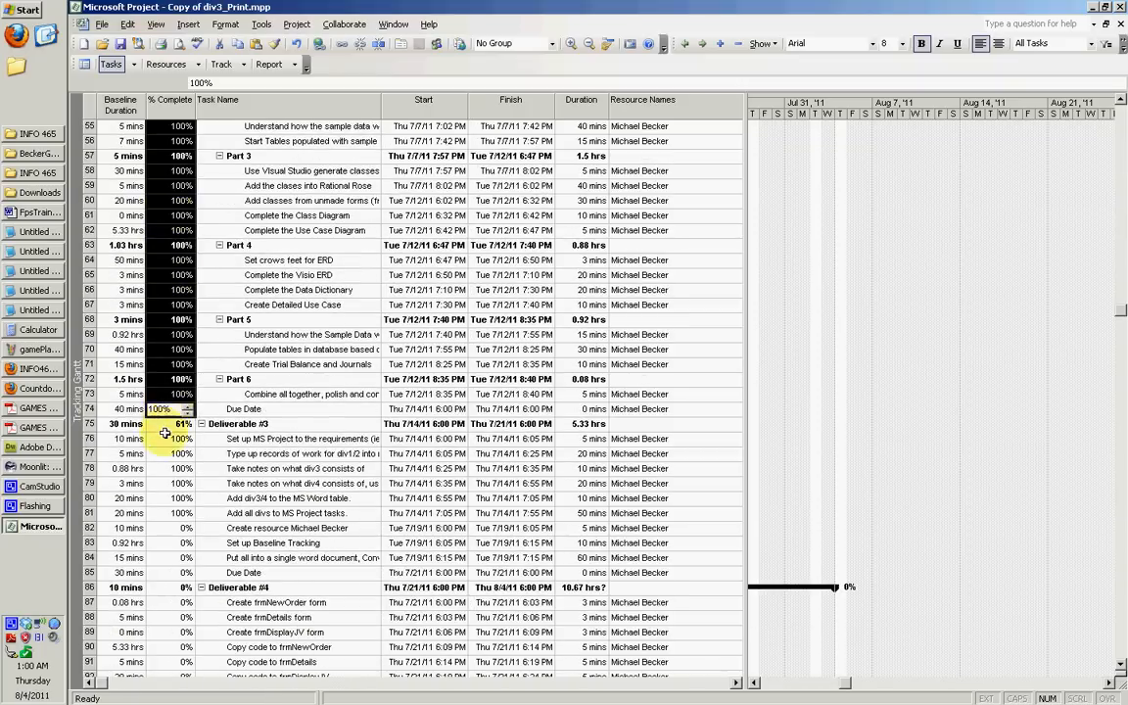
pyautogui.scroll(-3)
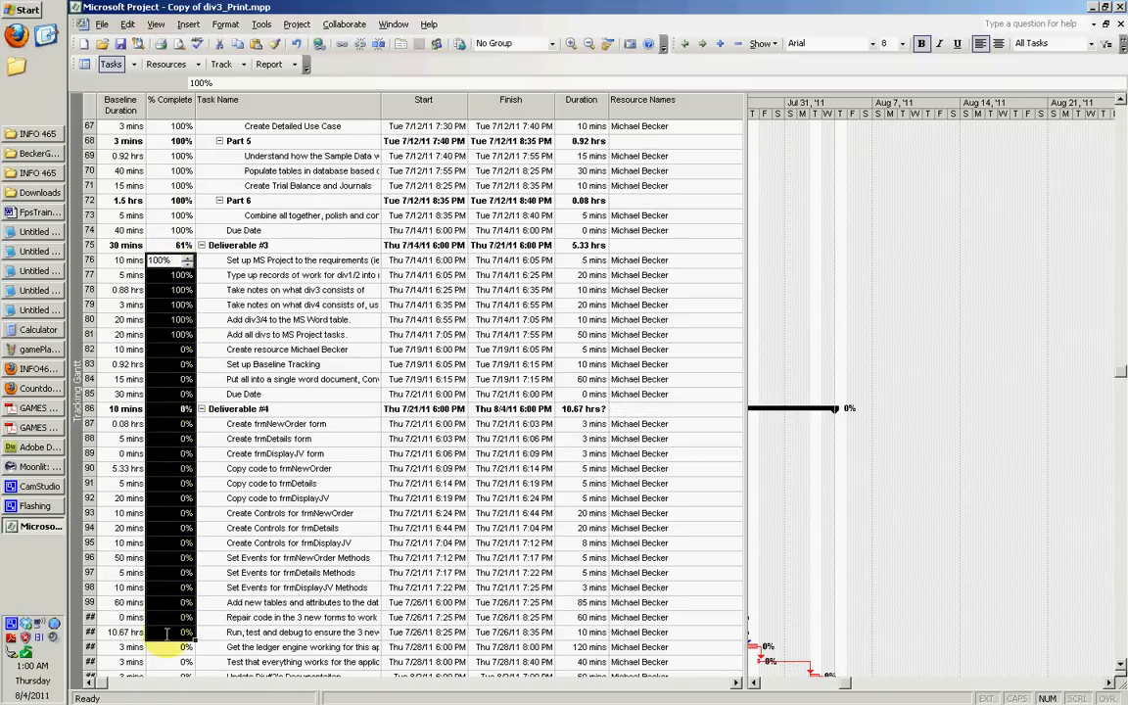
pyautogui.scroll(-3)
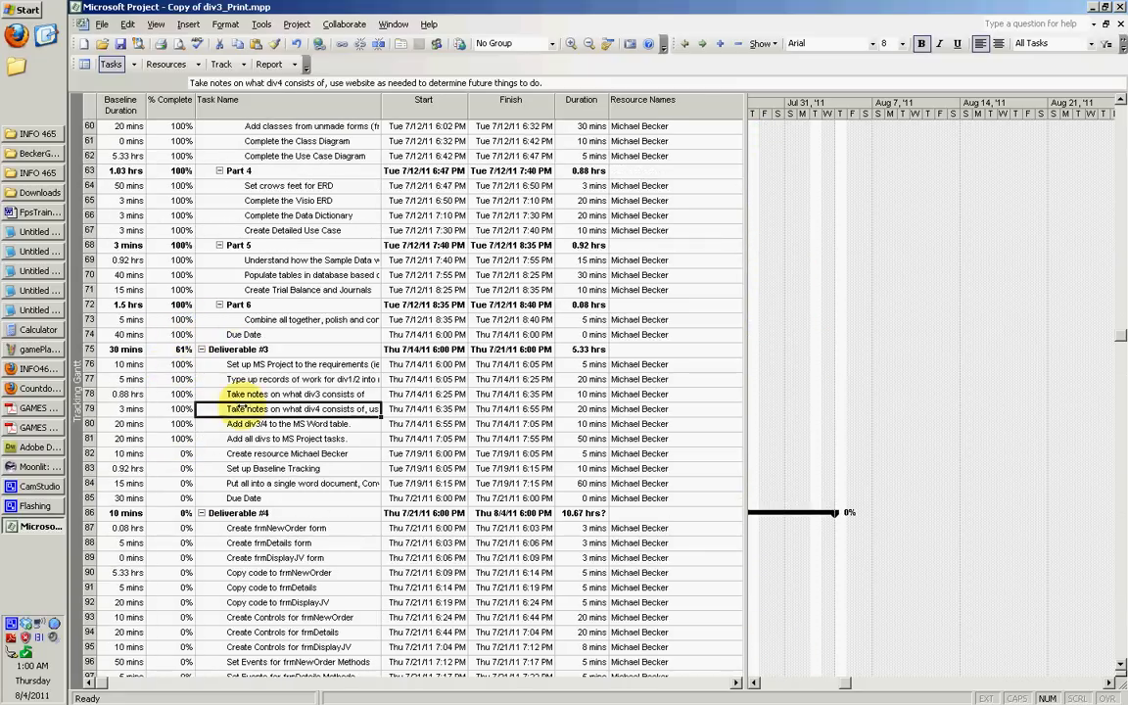
pyautogui.click(260, 24)
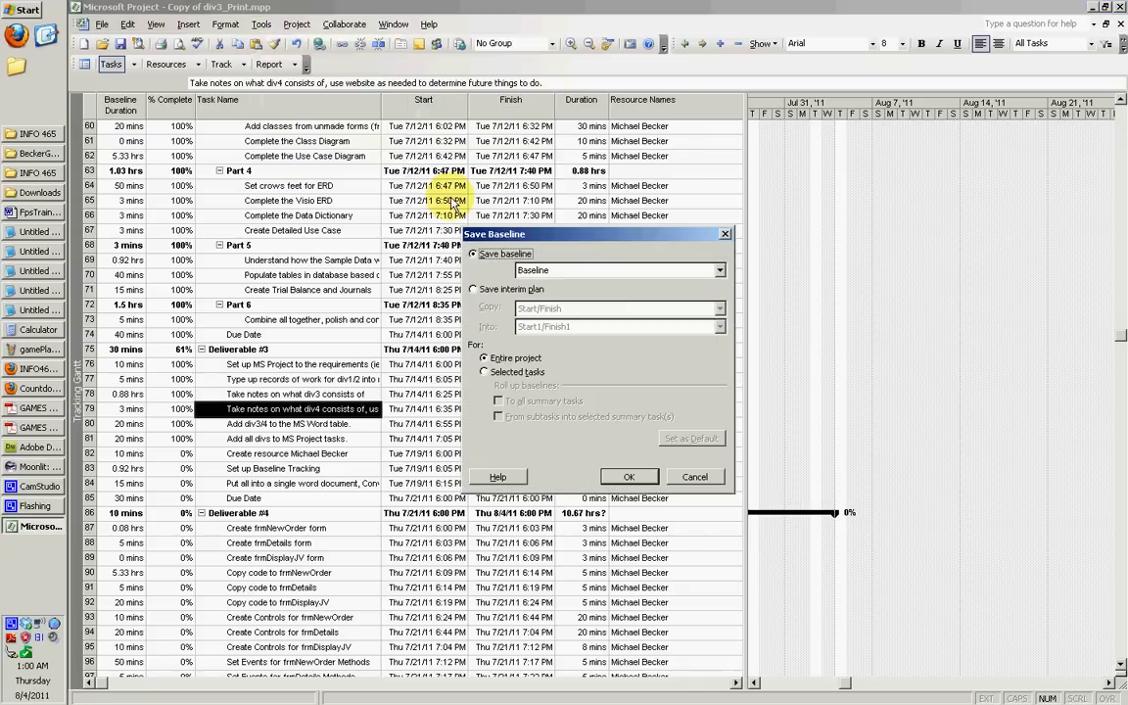
# Save an entire-project baseline and set tasks 82 onward to 100% complete.
pyautogui.click(629, 476)
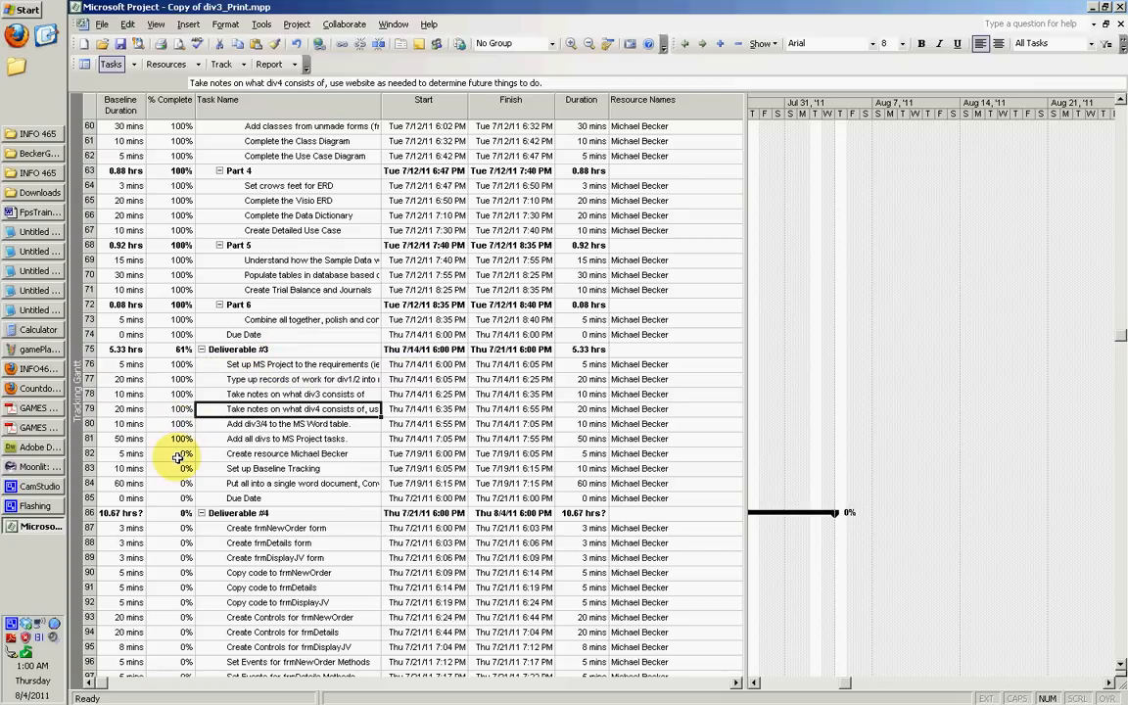
pyautogui.scroll(-3)
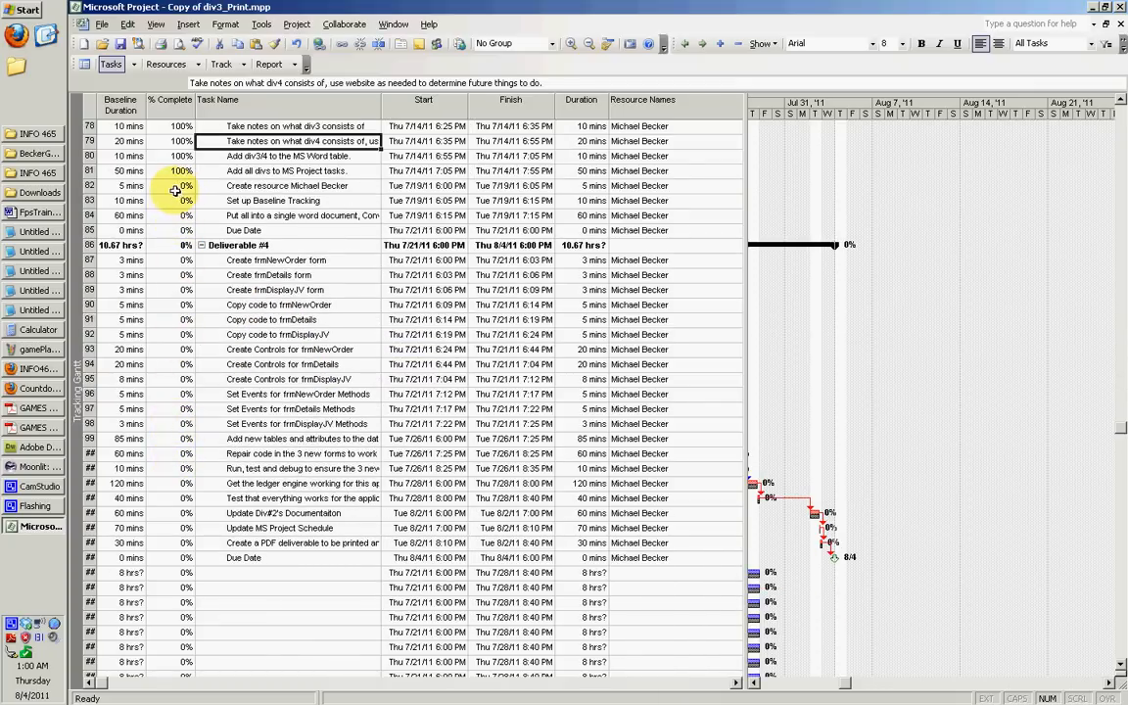
pyautogui.click(169, 170)
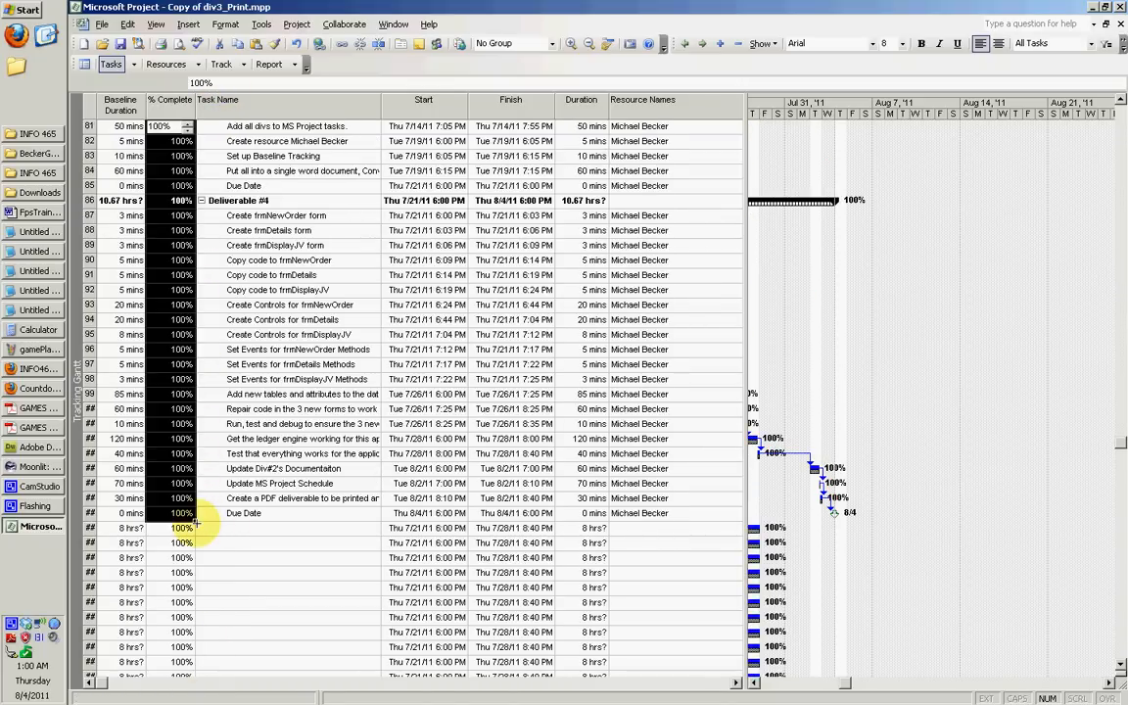
pyautogui.scroll(-3)
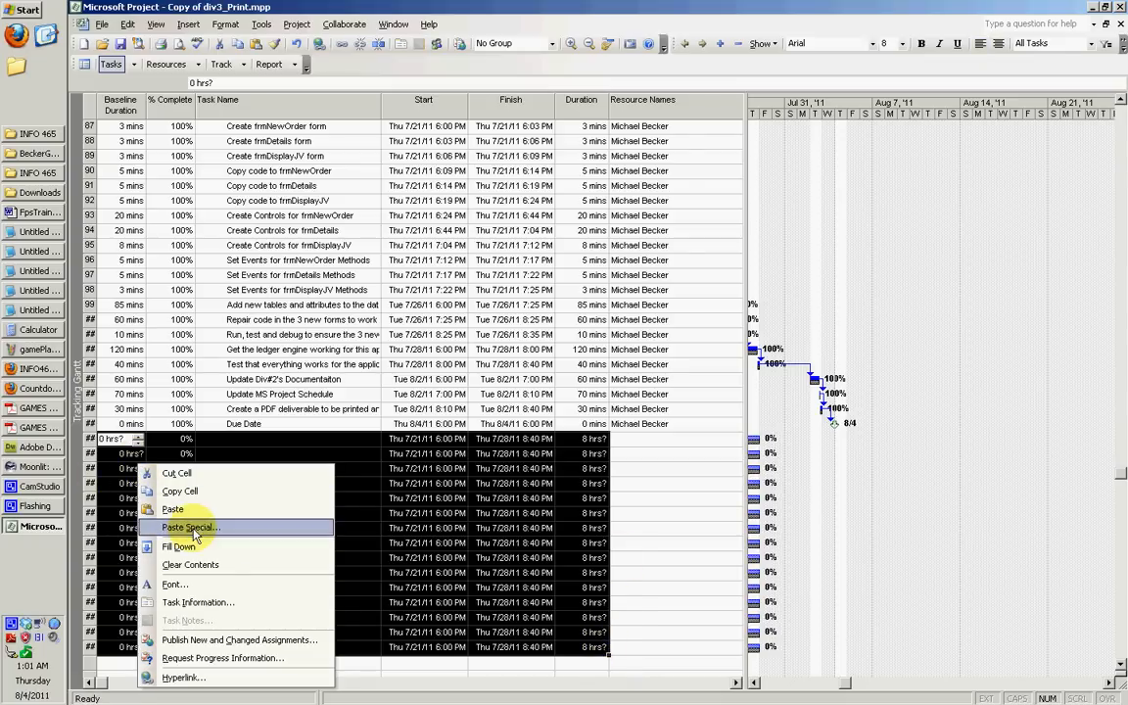
pyautogui.moveTo(193, 565)
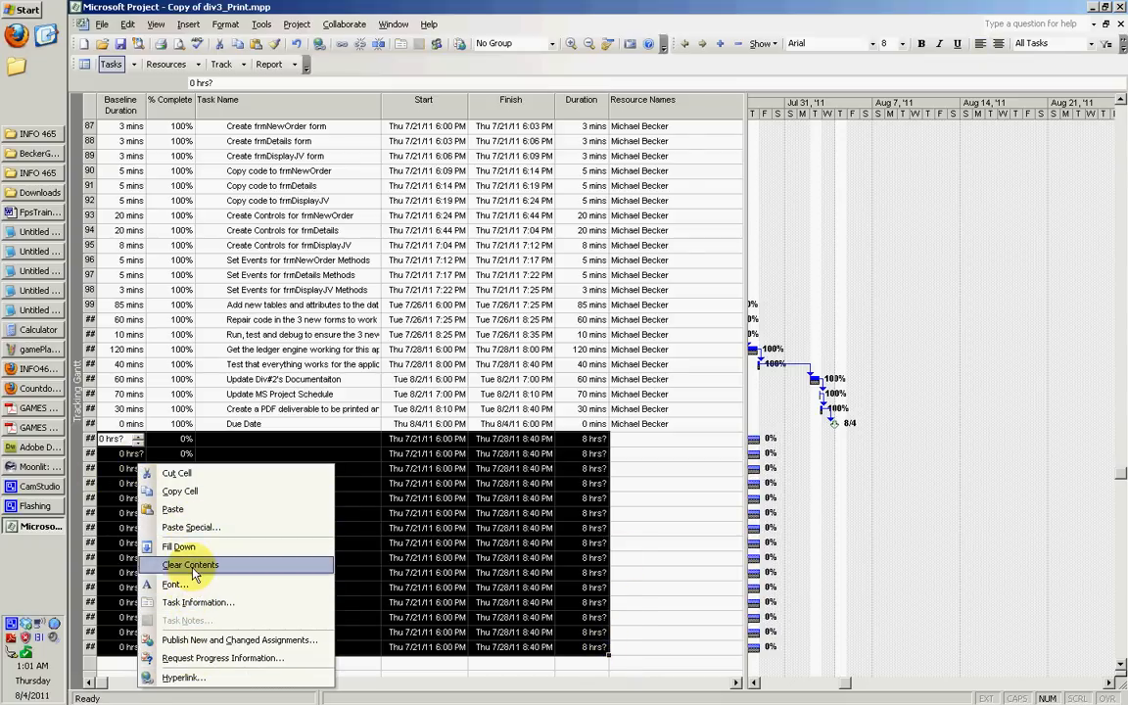
# Clear the contents of the blank rows below Deliverable #4's due date.
pyautogui.click(189, 565)
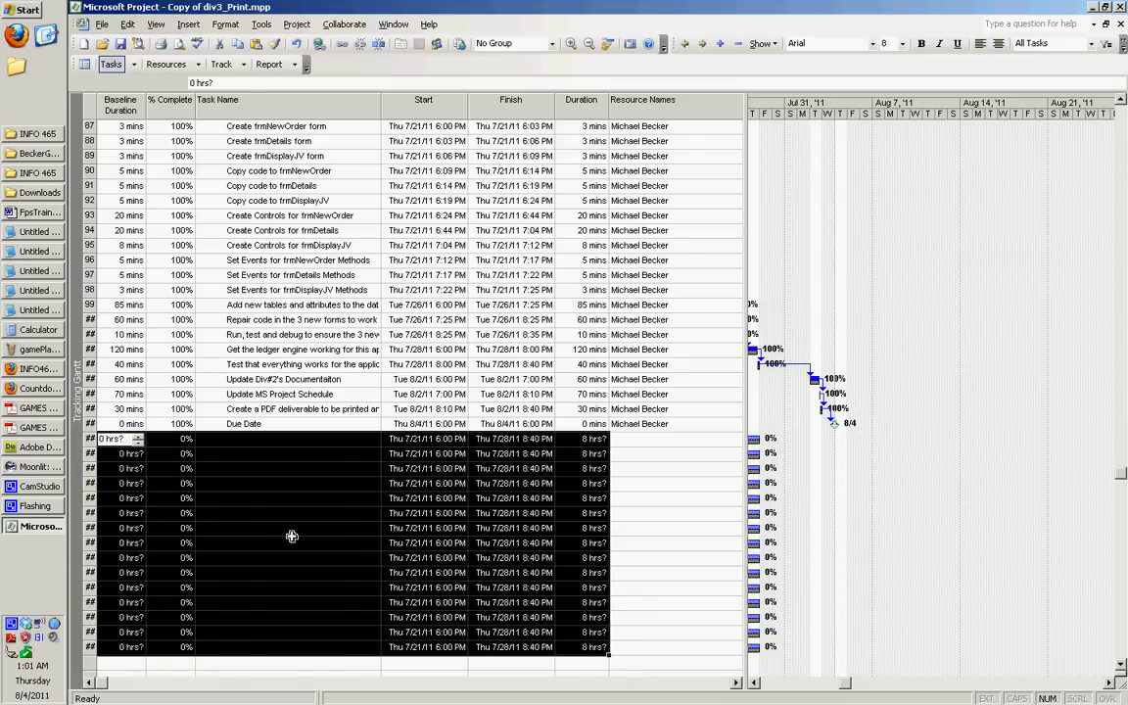
pyautogui.click(127, 24)
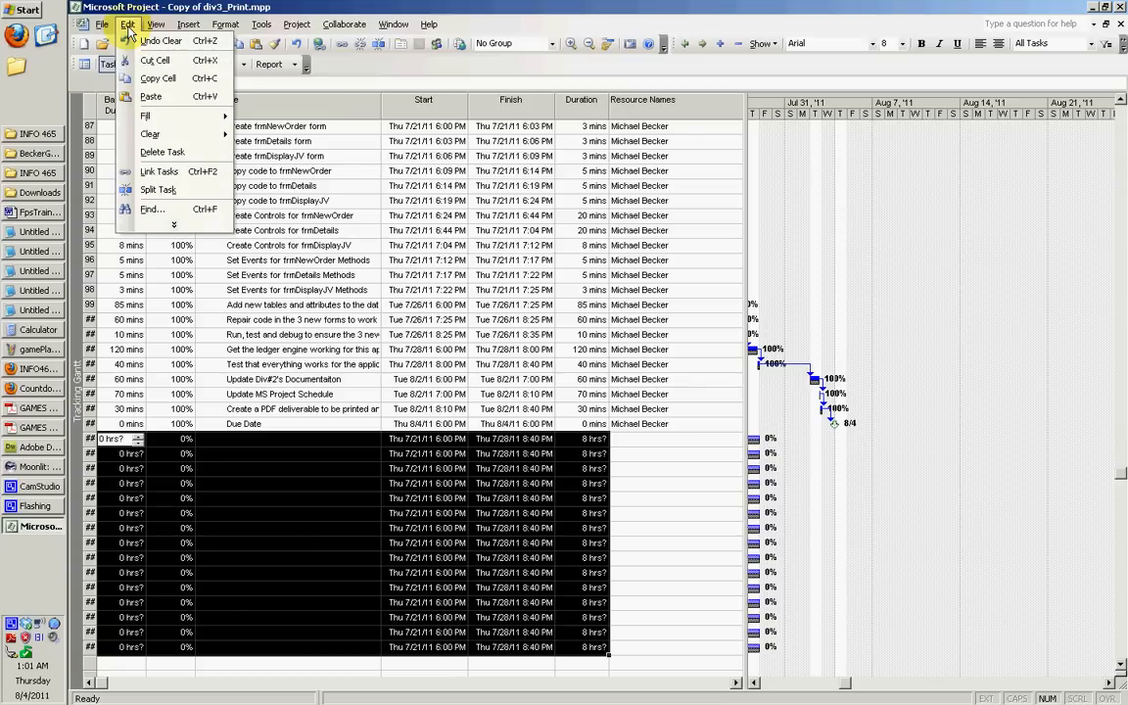
pyautogui.moveTo(155, 133)
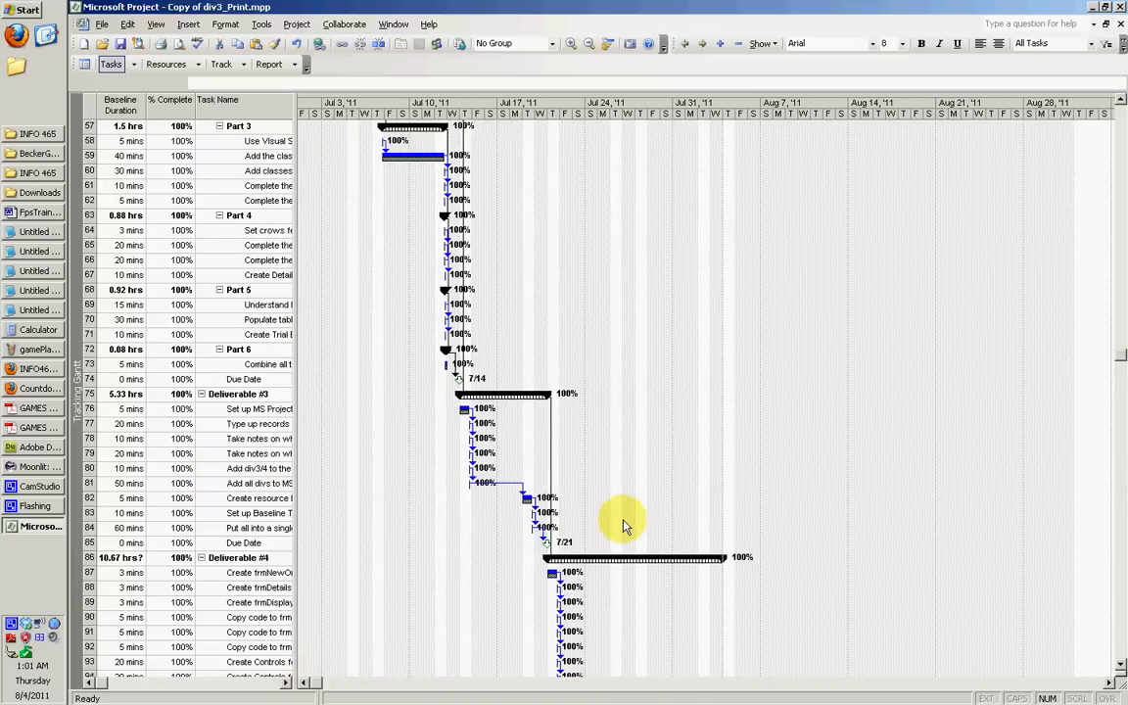
pyautogui.moveTo(673, 570)
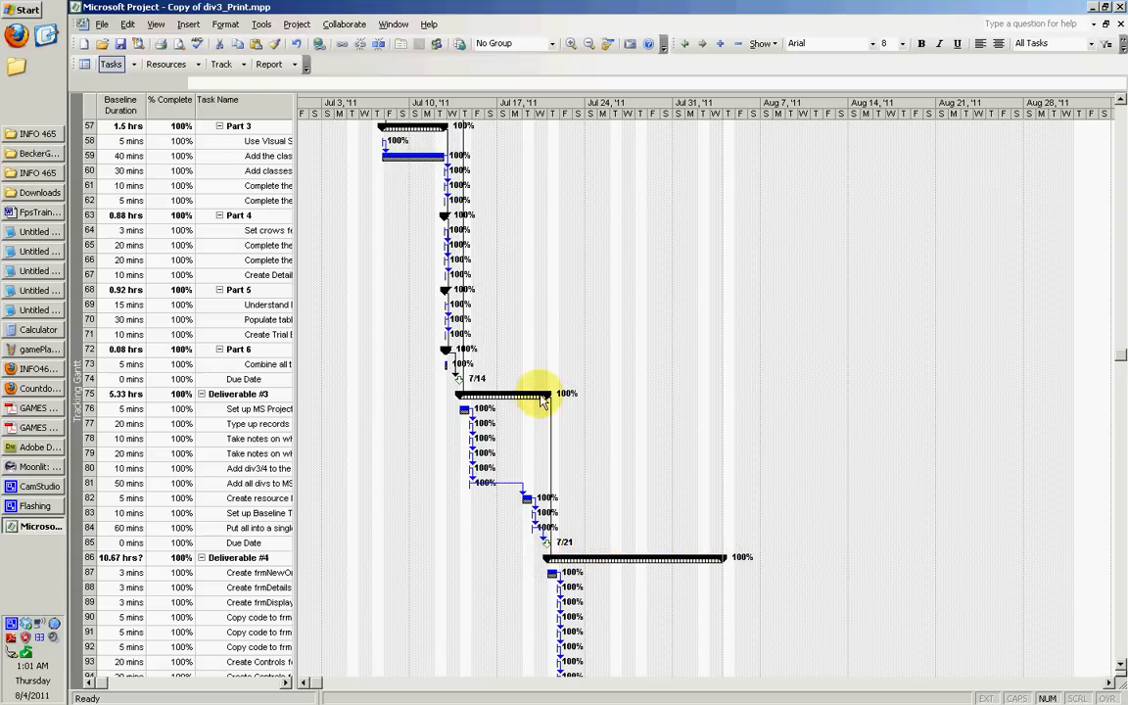
pyautogui.moveTo(640, 570)
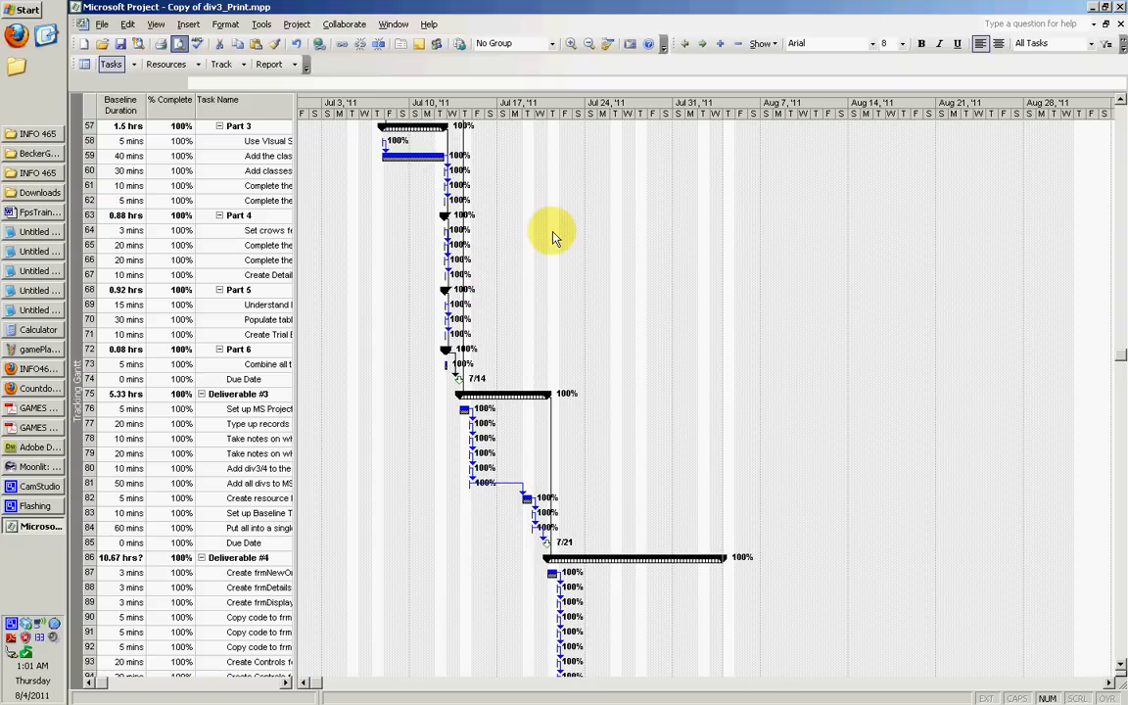
pyautogui.moveTo(541, 240)
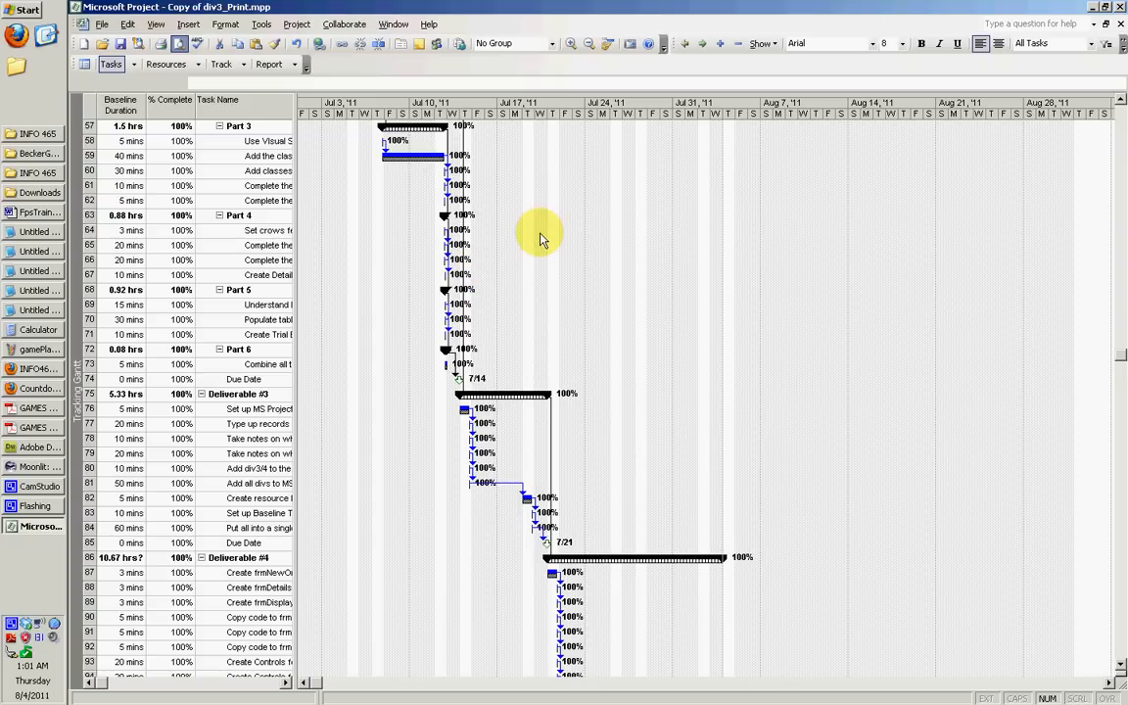
pyautogui.moveTo(695, 362)
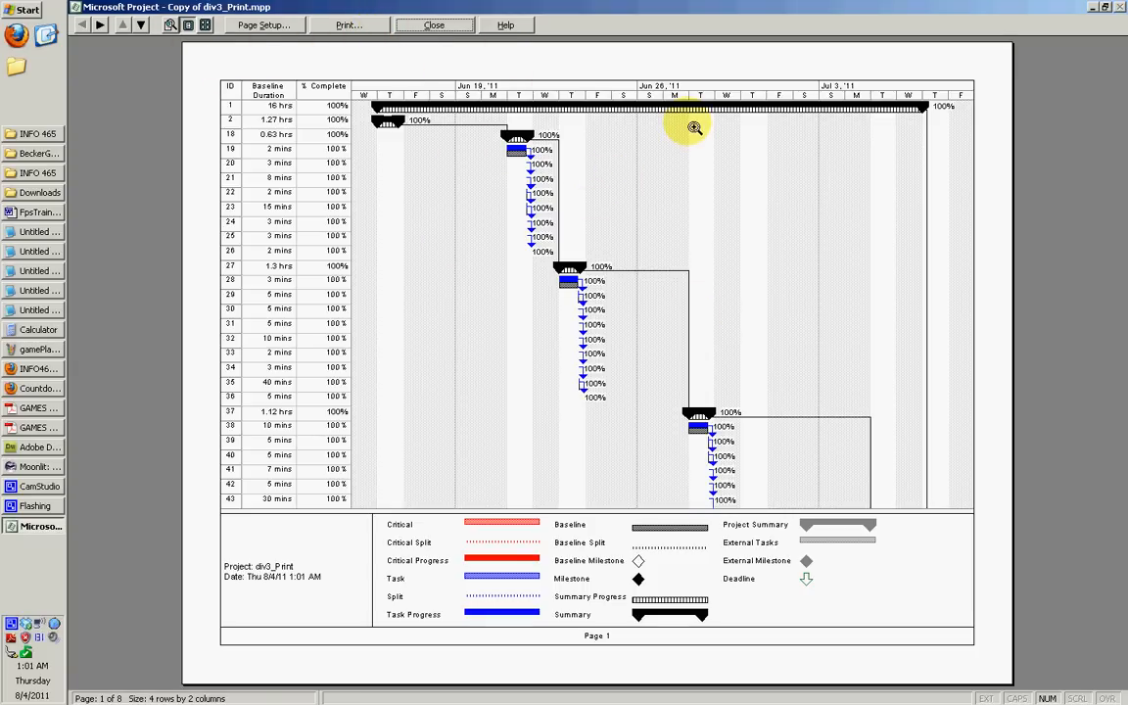
pyautogui.moveTo(629, 116)
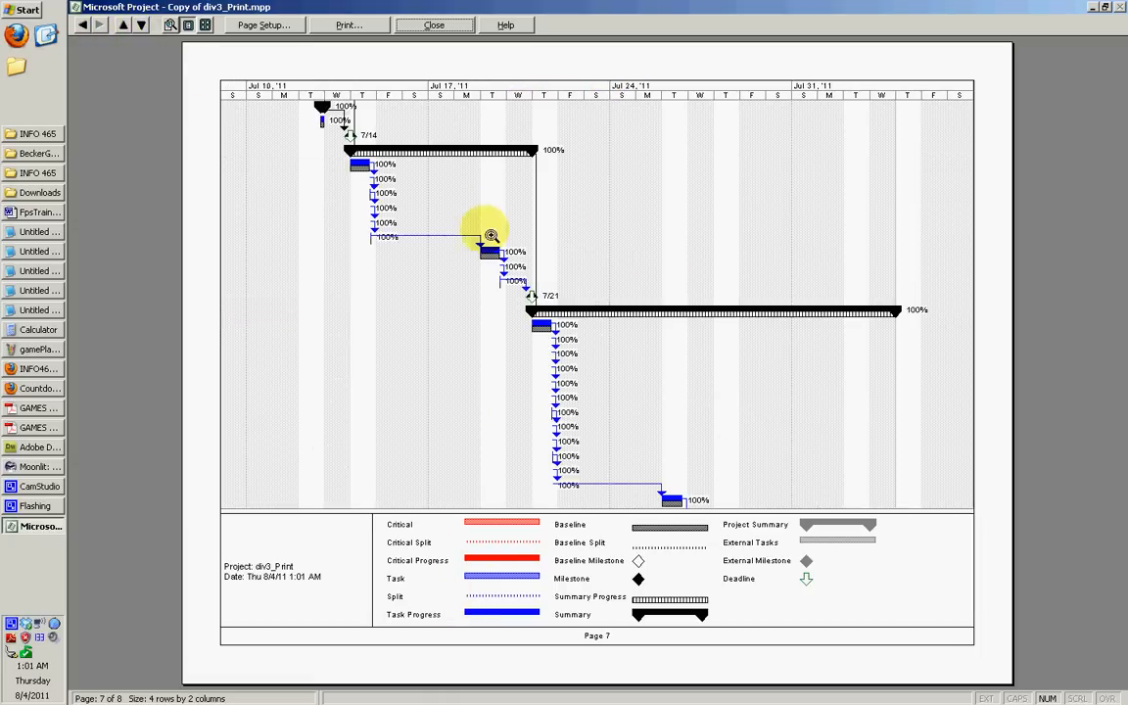
pyautogui.moveTo(604, 597)
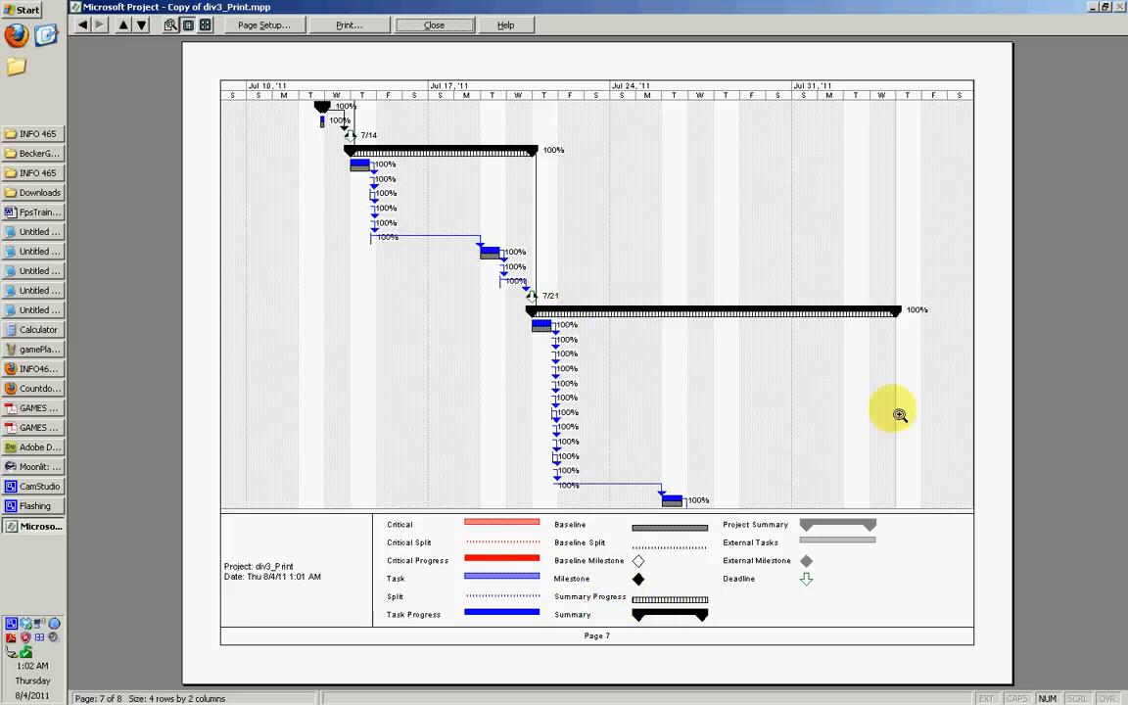
pyautogui.click(434, 25)
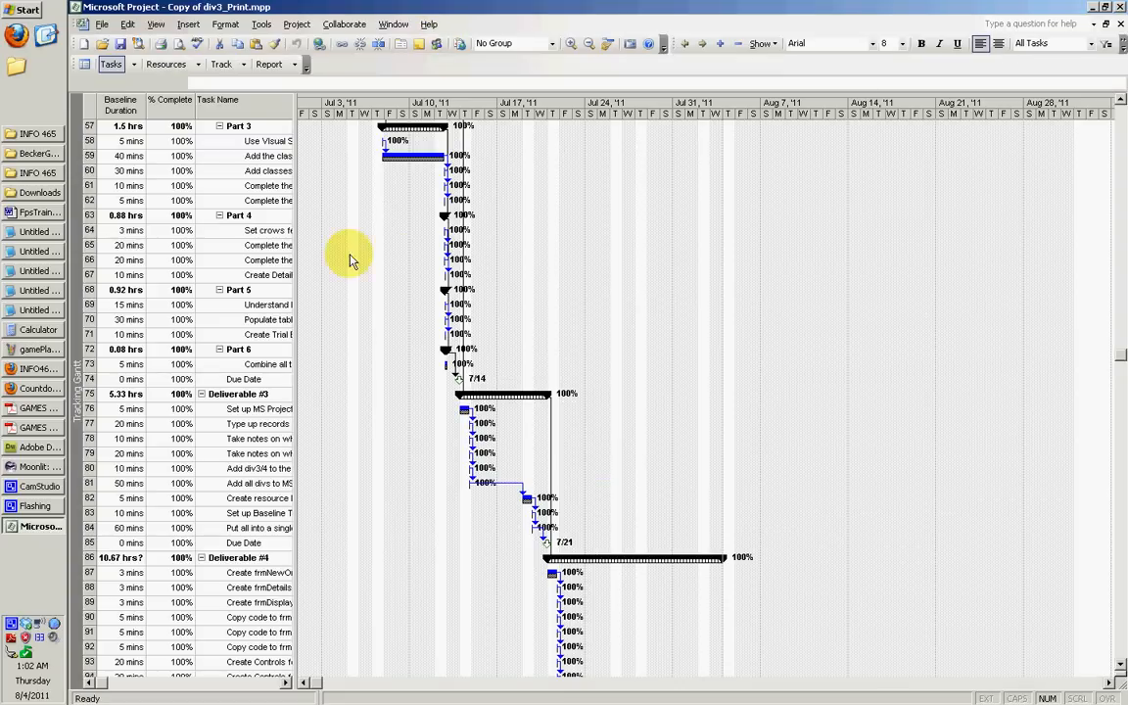